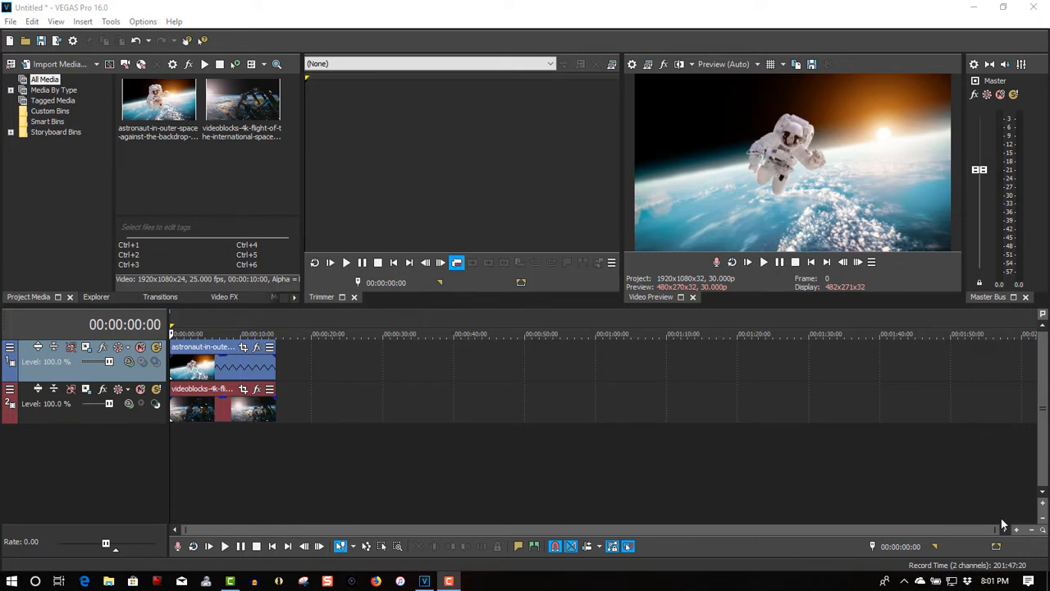
- Browse the Video FX plug-in list down to Picture In Picture
left_click(224, 296)
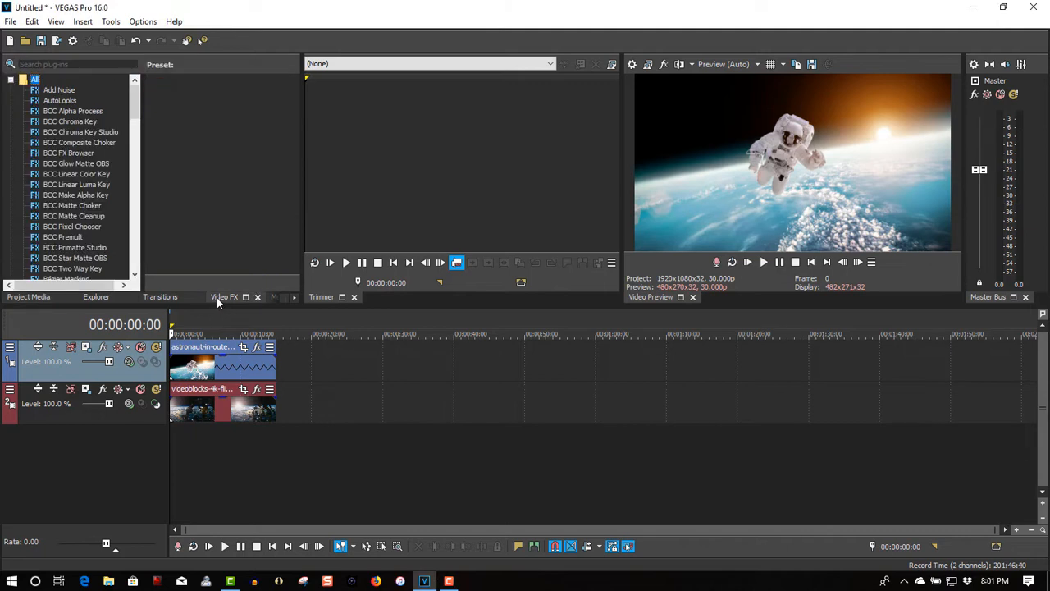
scroll("down", 3)
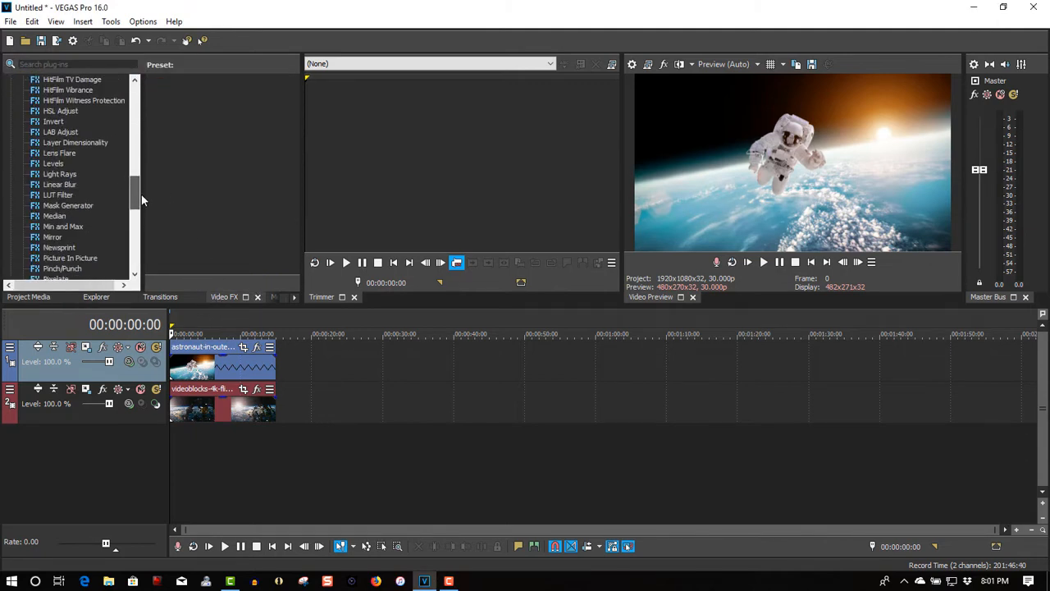
scroll("down", 3)
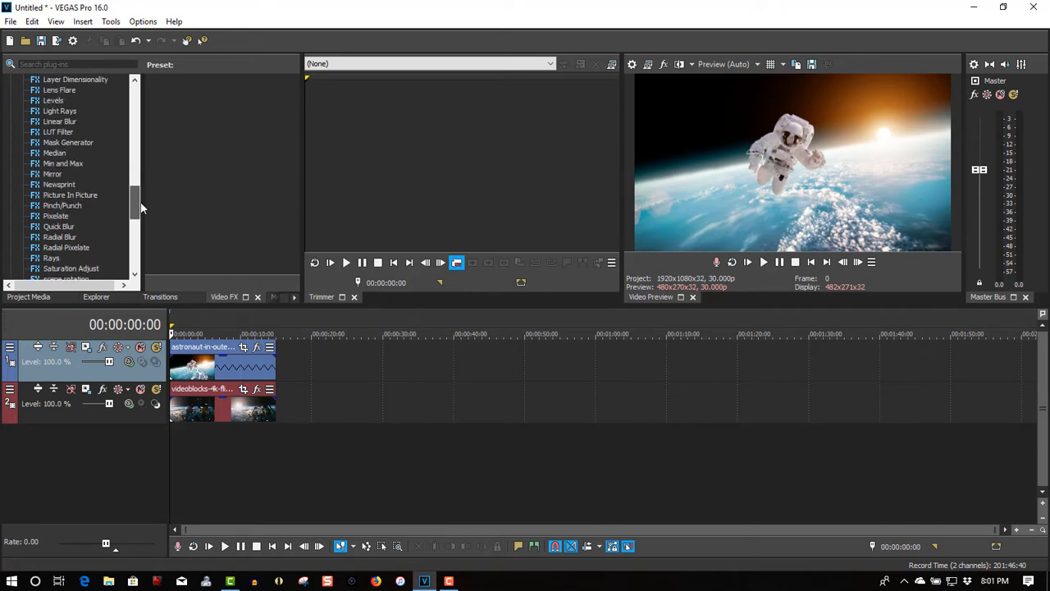
scroll("down", 3)
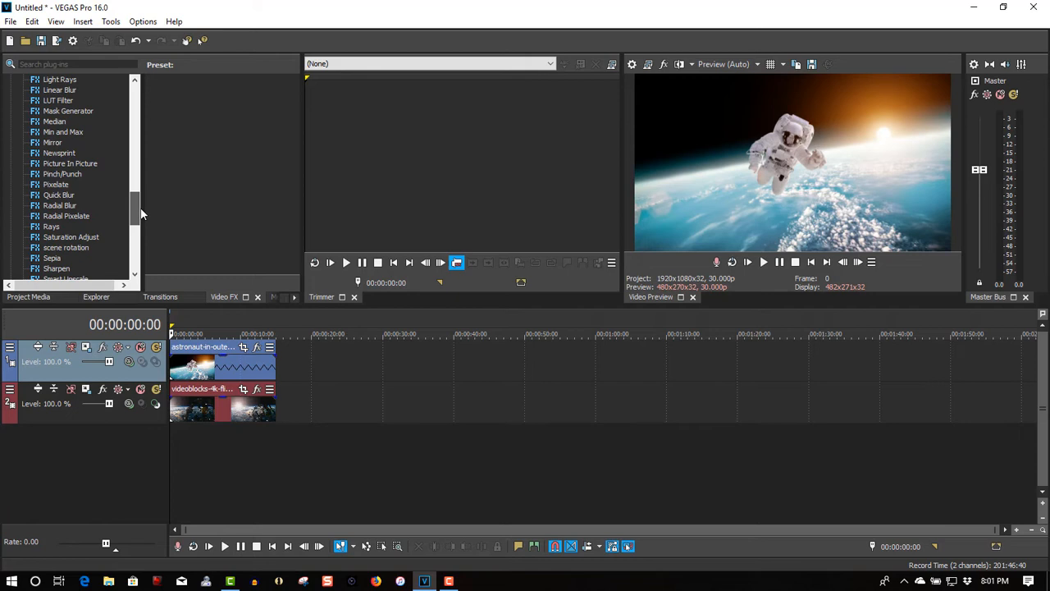
- Select Picture In Picture and scroll through its preset thumbnails
left_click(70, 163)
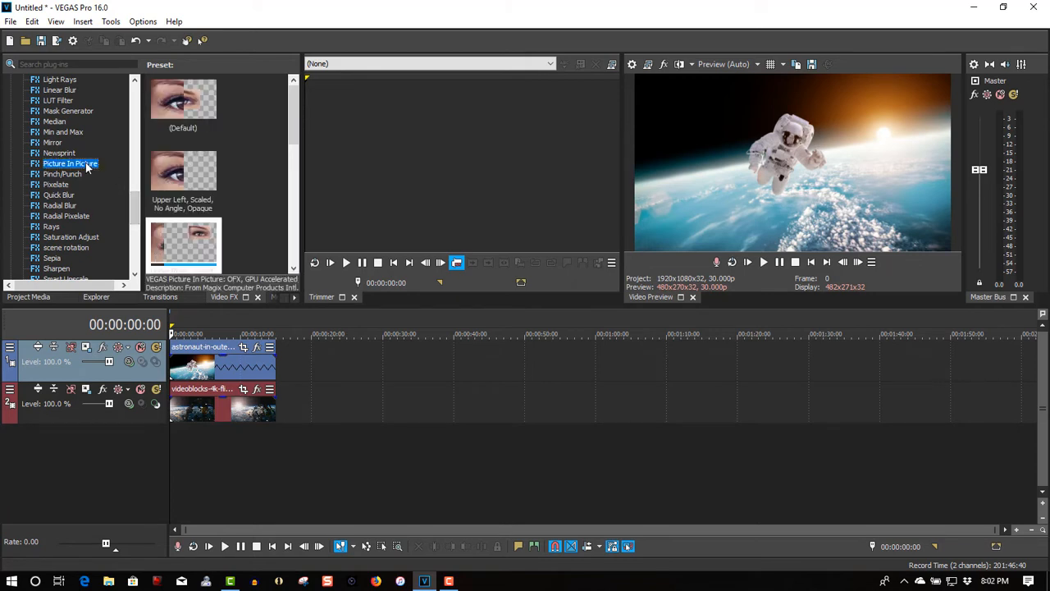
scroll("down", 3)
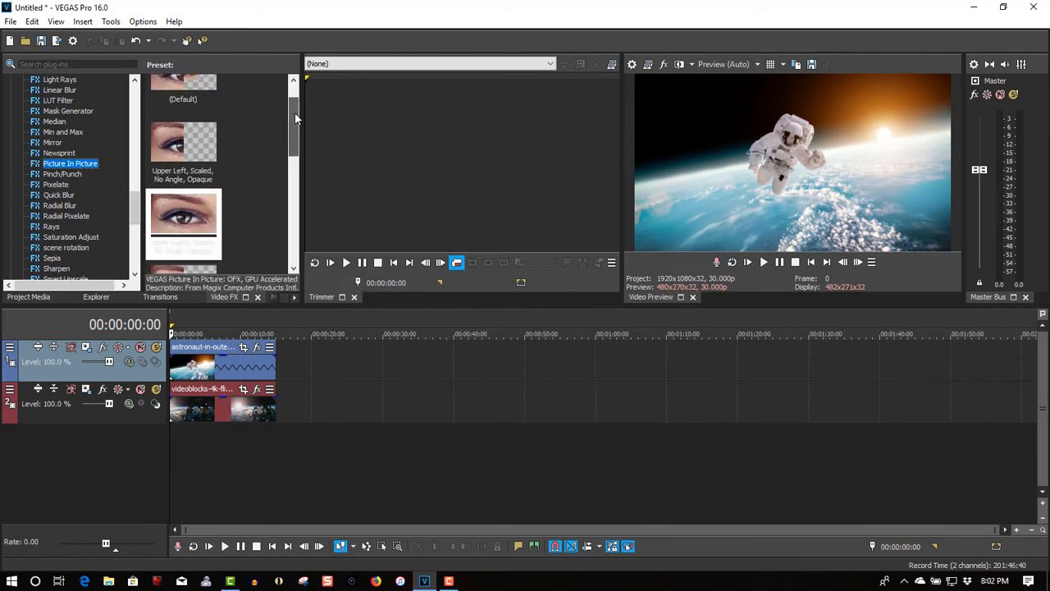
scroll("down", 3)
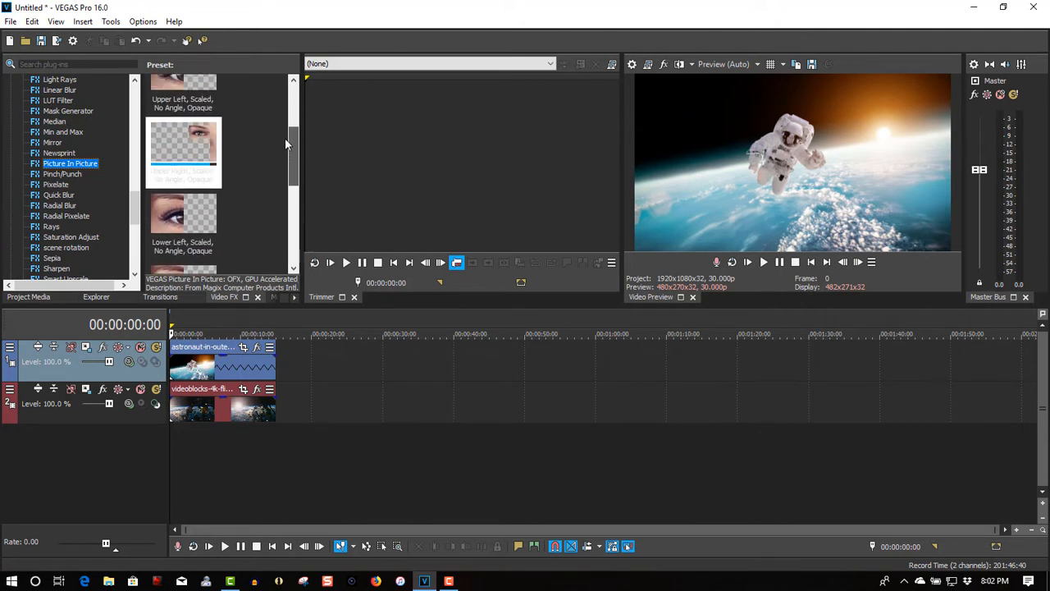
scroll("down", 3)
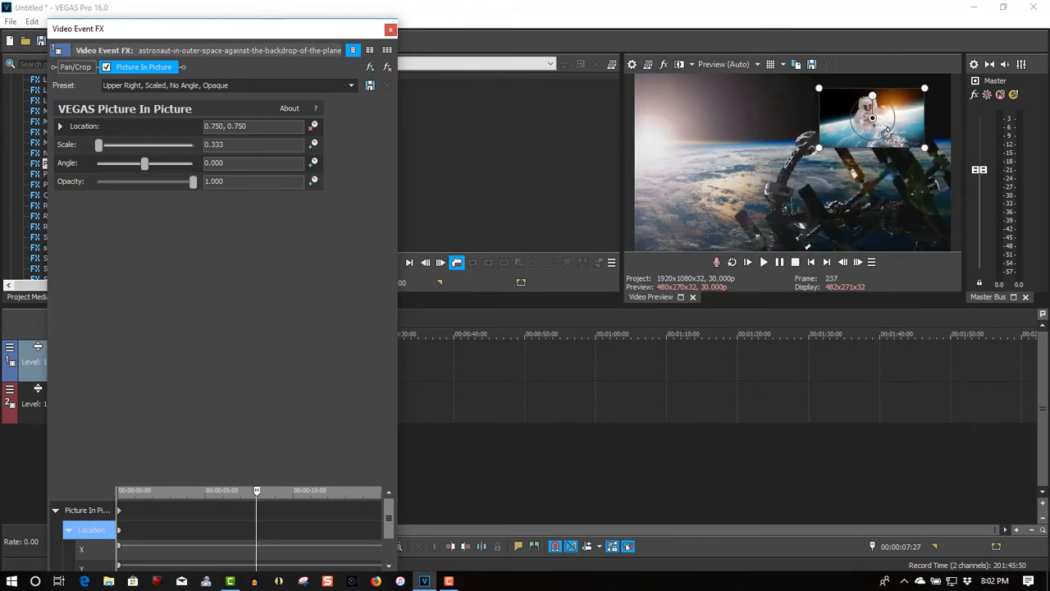
- Apply the 'Upper Right, Scaled, No Angle, Opaque' preset to the astronaut event on track 1
left_click_drag(873, 119, 860, 127)
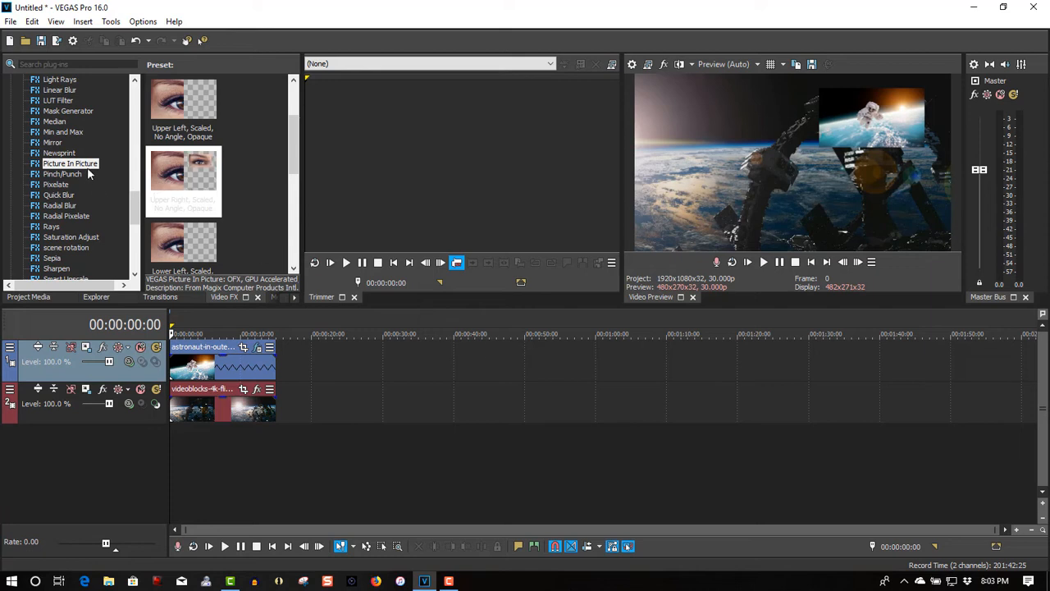
scroll("down", 3)
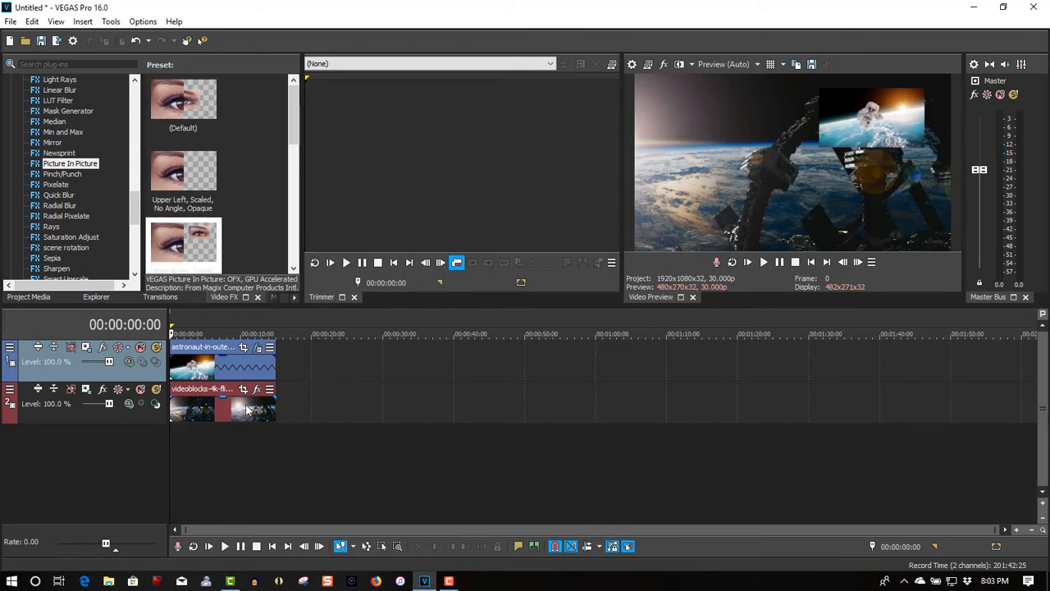
mouse_move(244, 389)
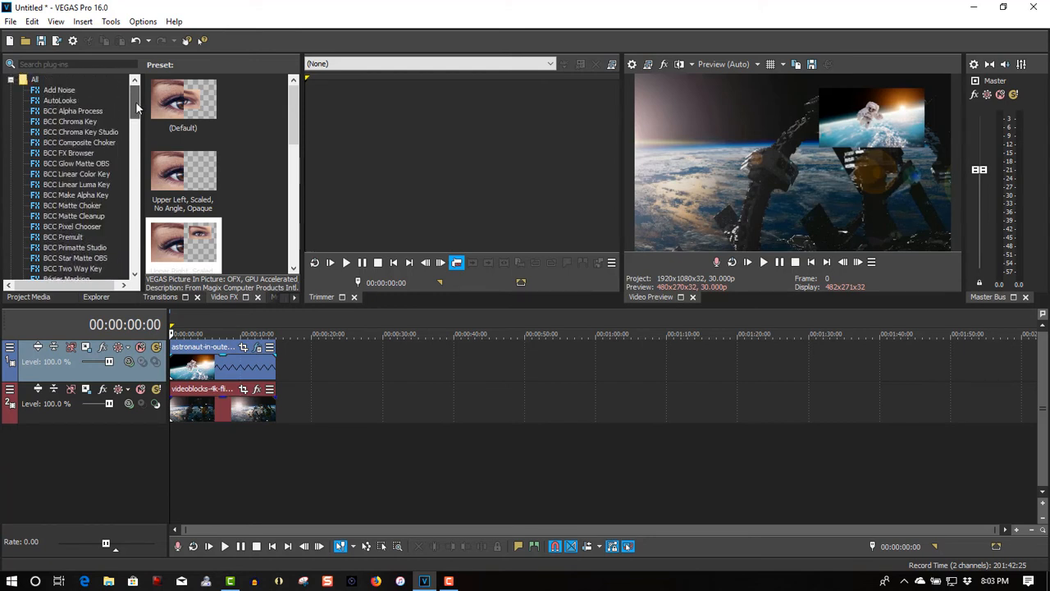
scroll("down", 3)
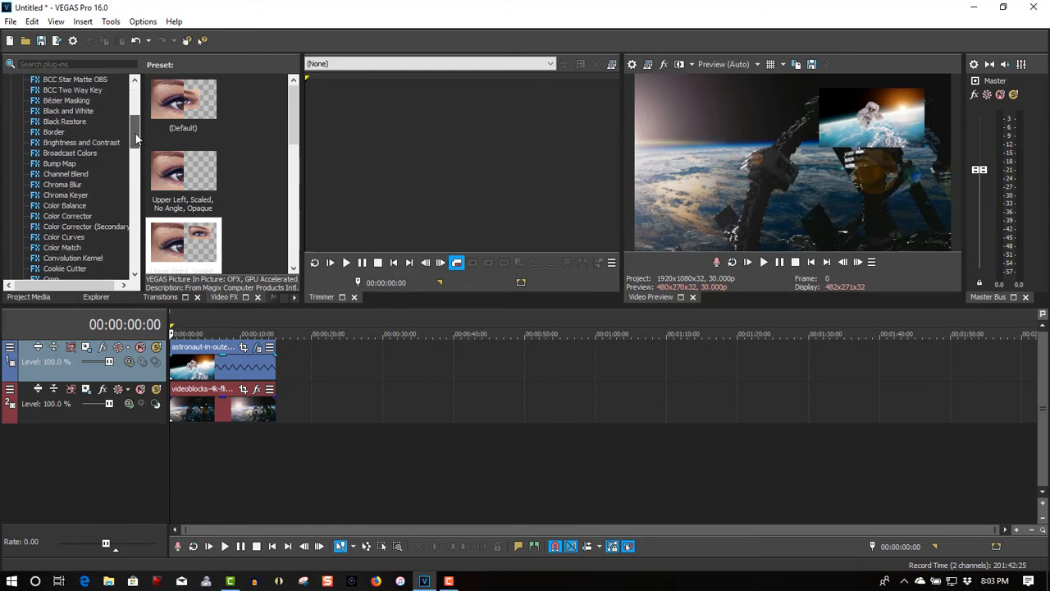
scroll("down", 3)
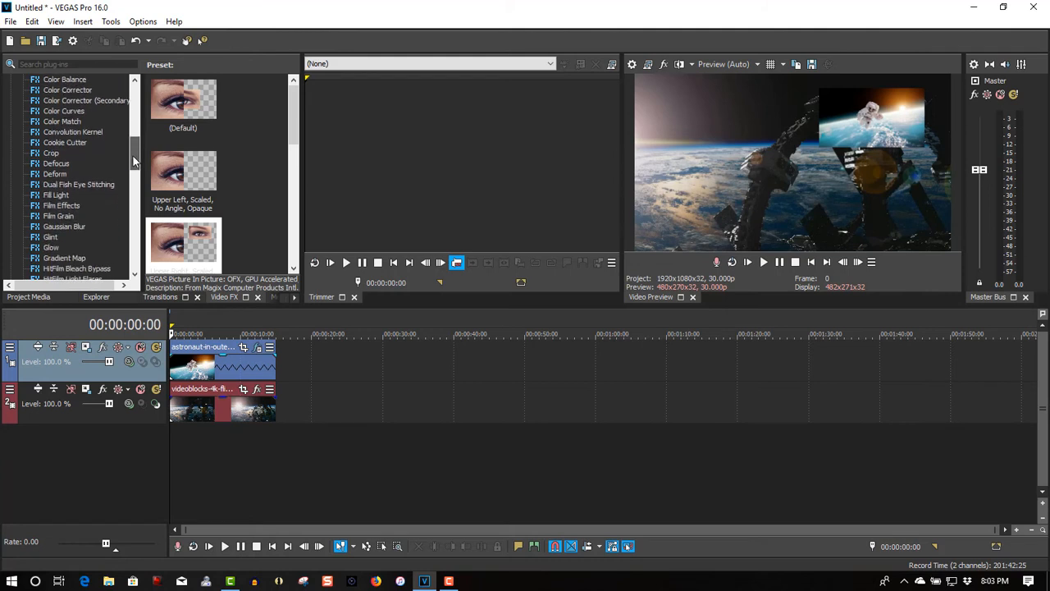
scroll("down", 3)
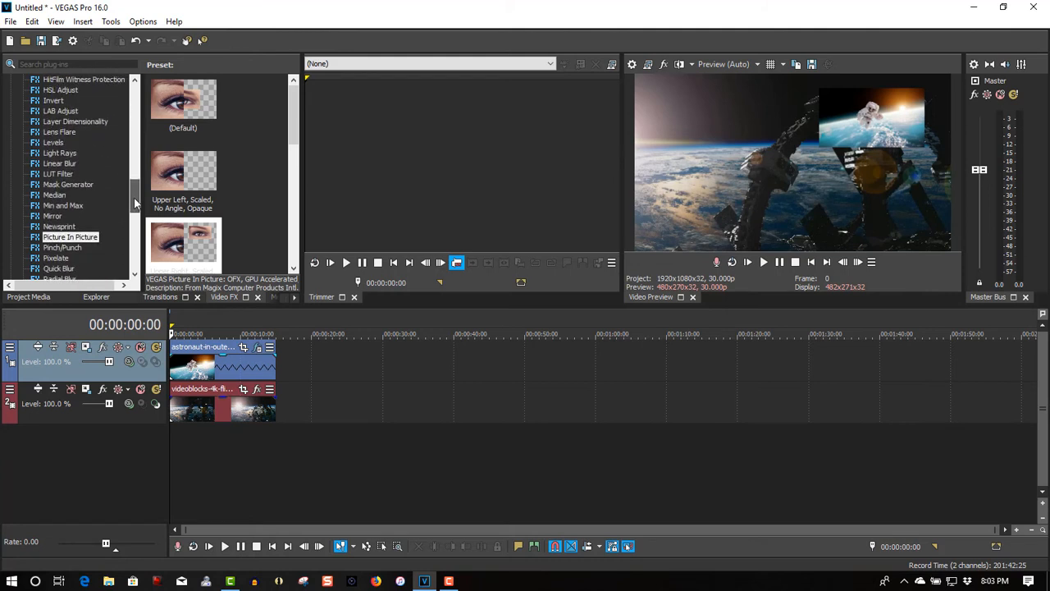
scroll("down", 3)
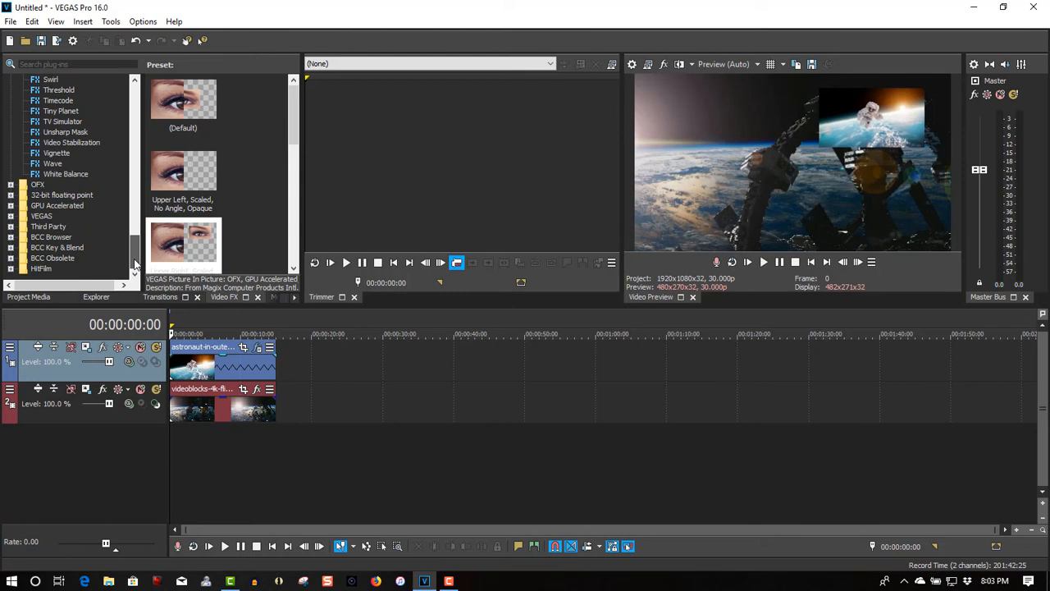